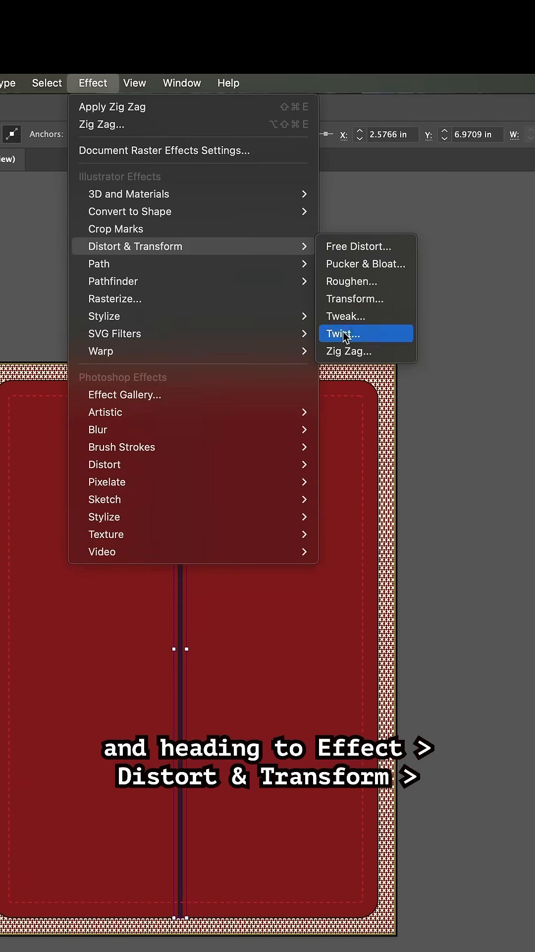
- Apply a smooth Zig Zag wave to the border lines and expand them into filled shapes
left_click(350, 351)
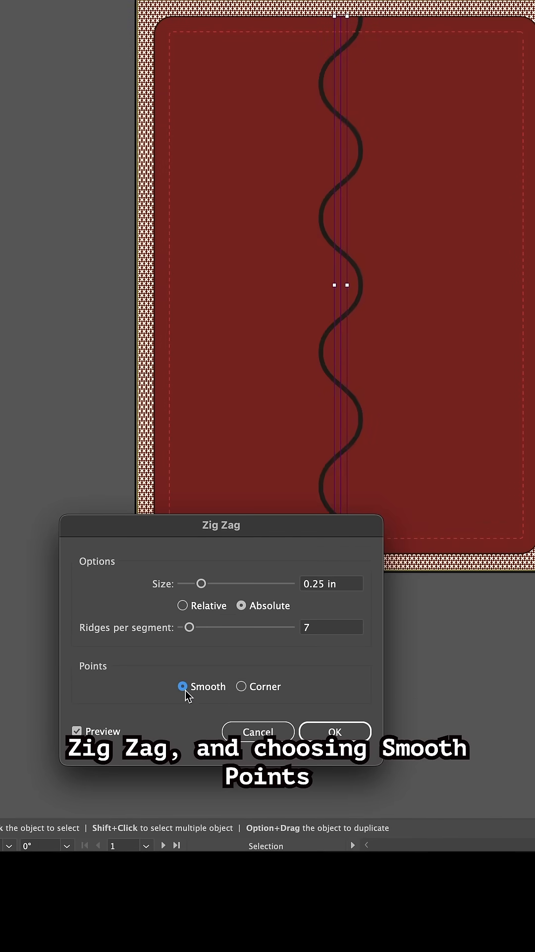
left_click(335, 731)
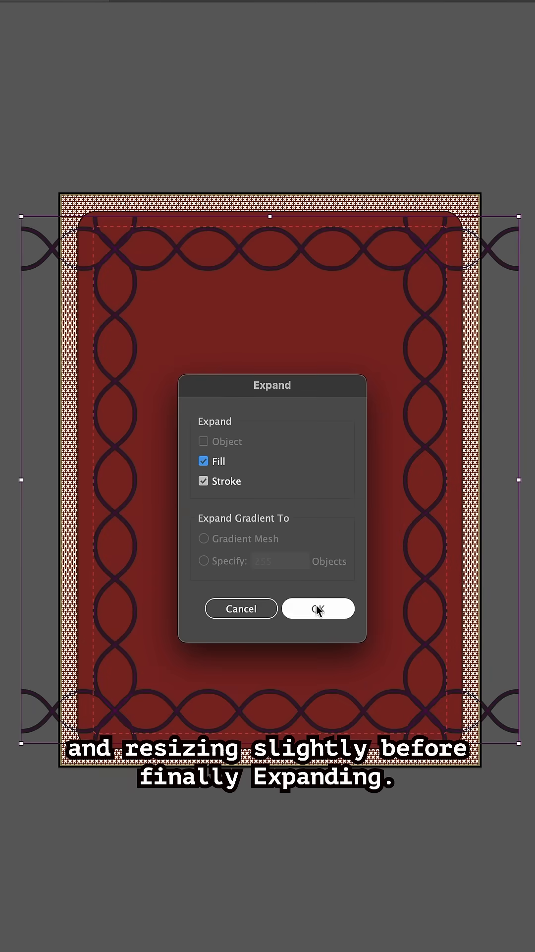
left_click(319, 608)
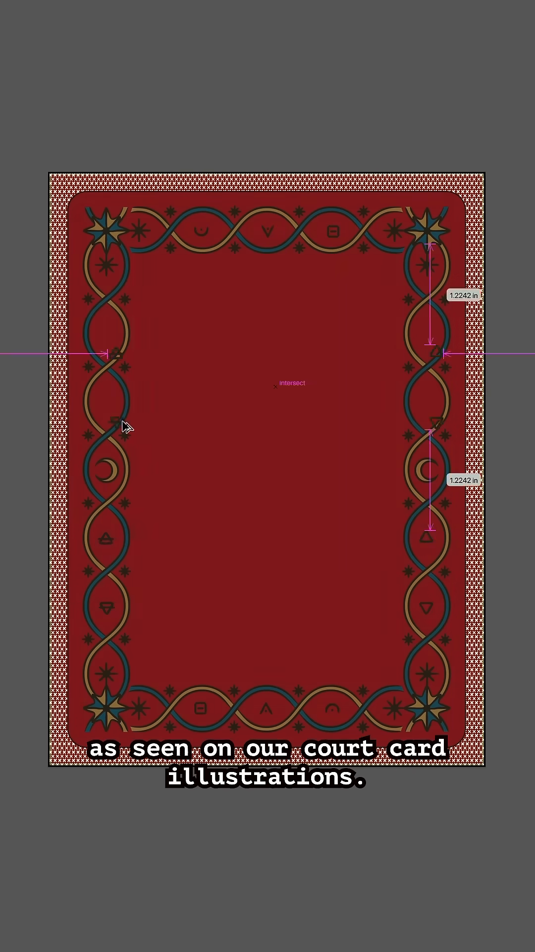
- Drag a symbol along the left border, spacing it evenly with Smart Guides
left_click_drag(131, 232, 148, 550)
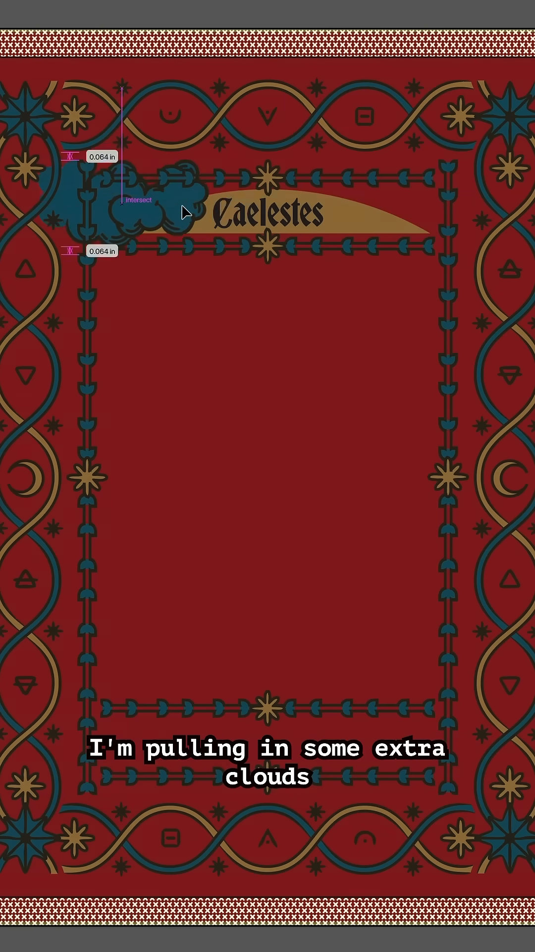
- Make Command+7 clipping masks to trim the clouds beside the title to the banner shape
key("cmd+7")
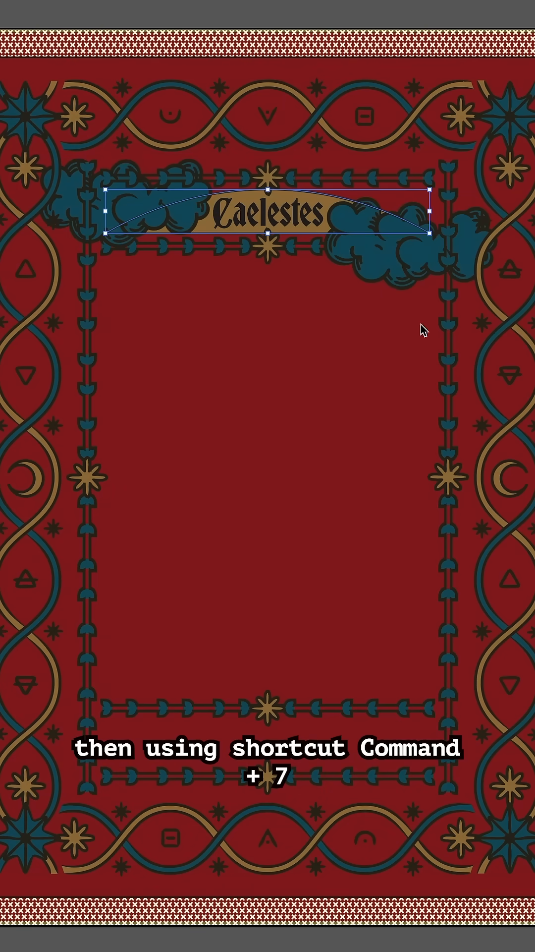
key("cmd+7")
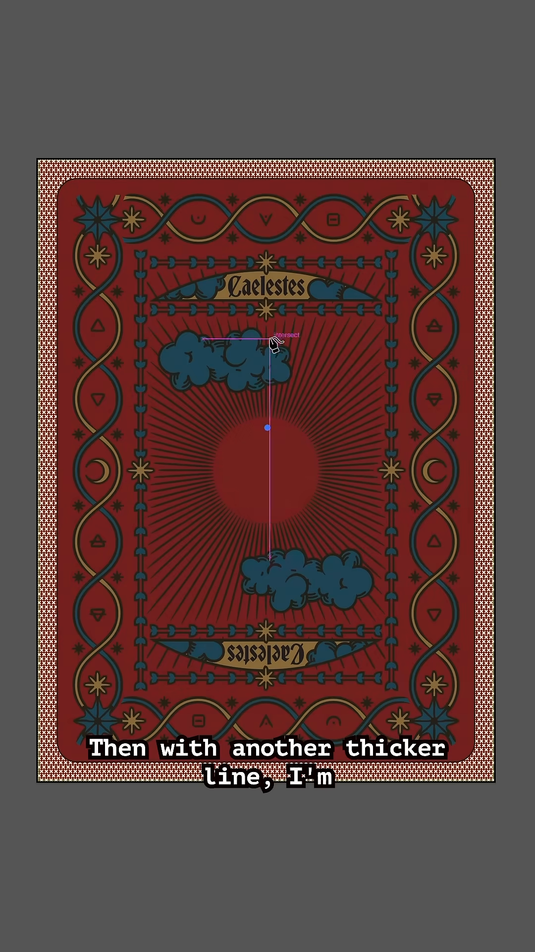
- Give the vertical ray above the sun a tapered width profile and a Zig Zag distortion
left_click(243, 134)
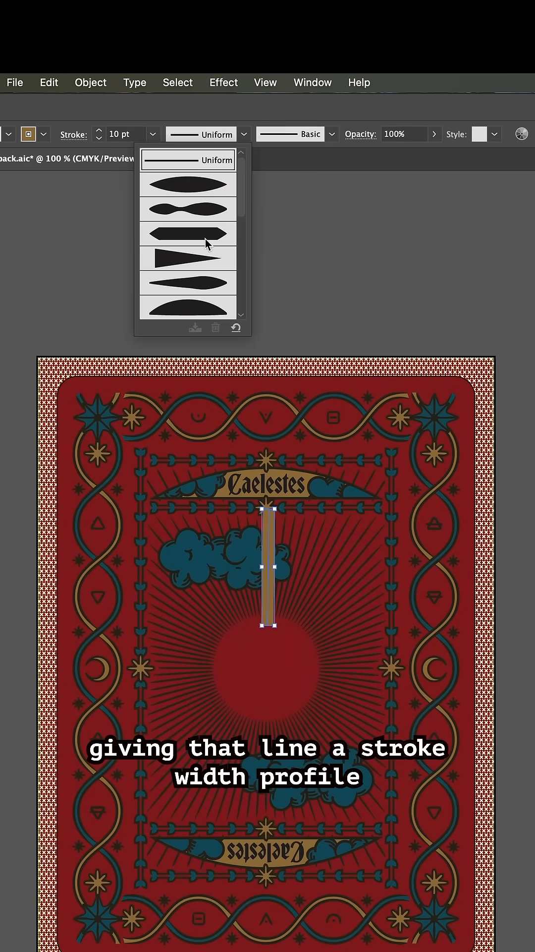
left_click(224, 81)
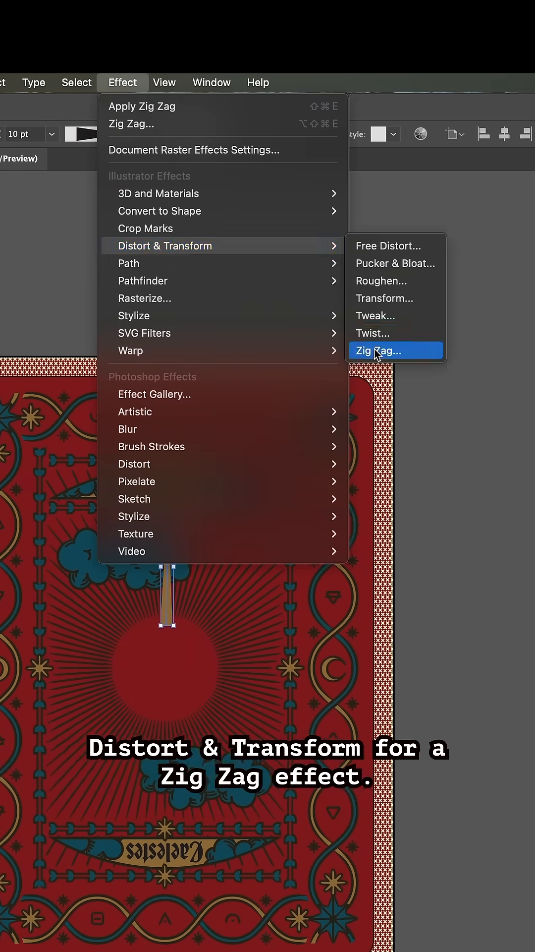
left_click(378, 350)
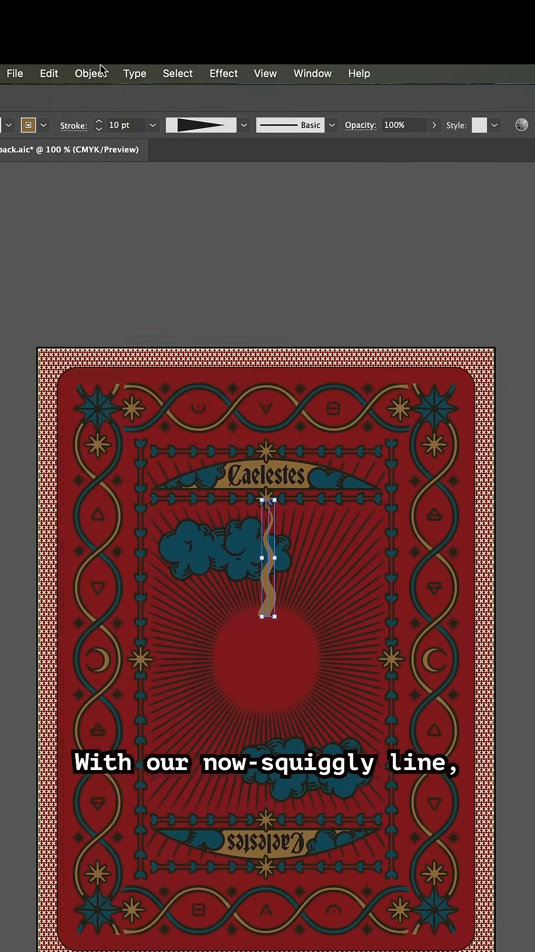